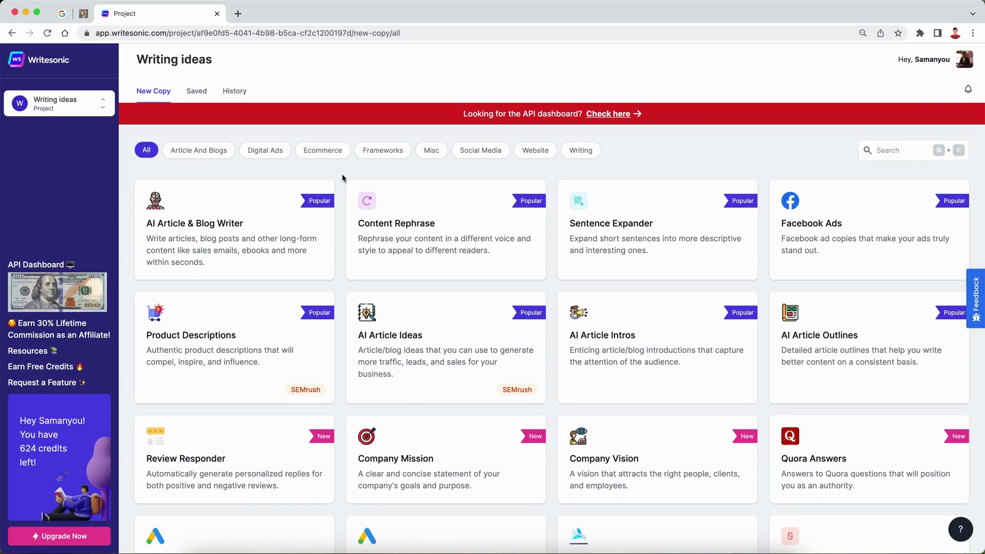
{"action": "mouse_move", "coordinate": [343, 180]}
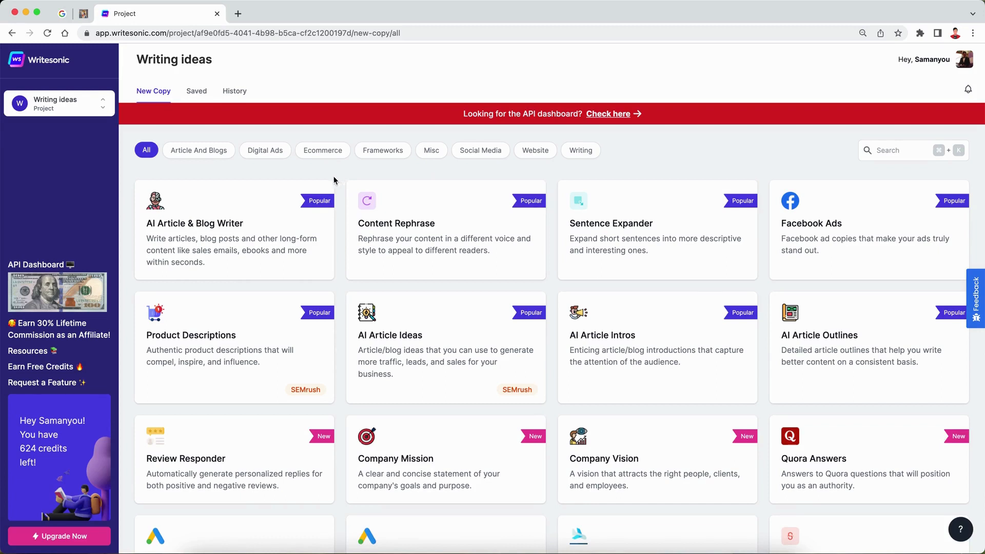
{"action": "mouse_move", "coordinate": [243, 233]}
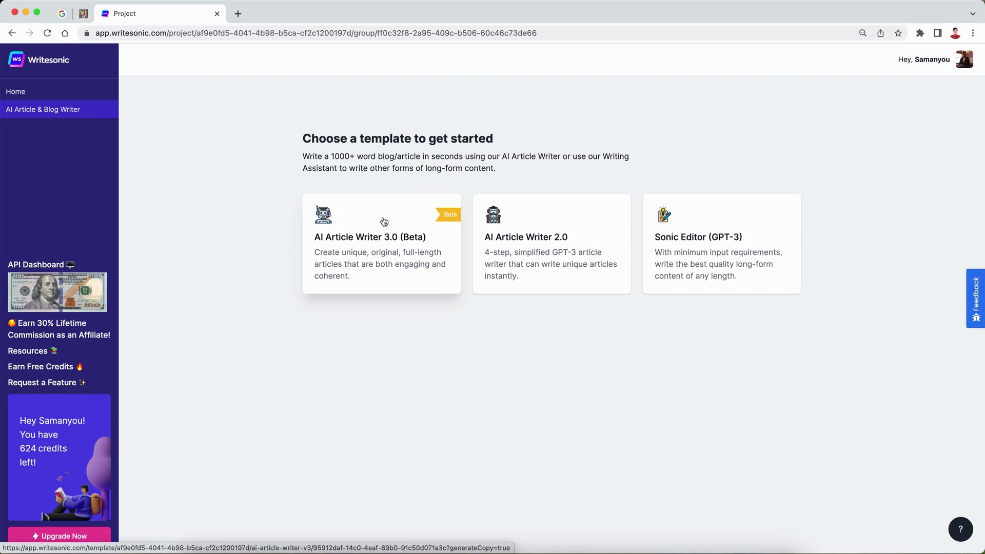
Start AI Article Writer 3.0 with the topic 'best places to visit in London' and generate ideas.
{"action": "left_click", "coordinate": [382, 244]}
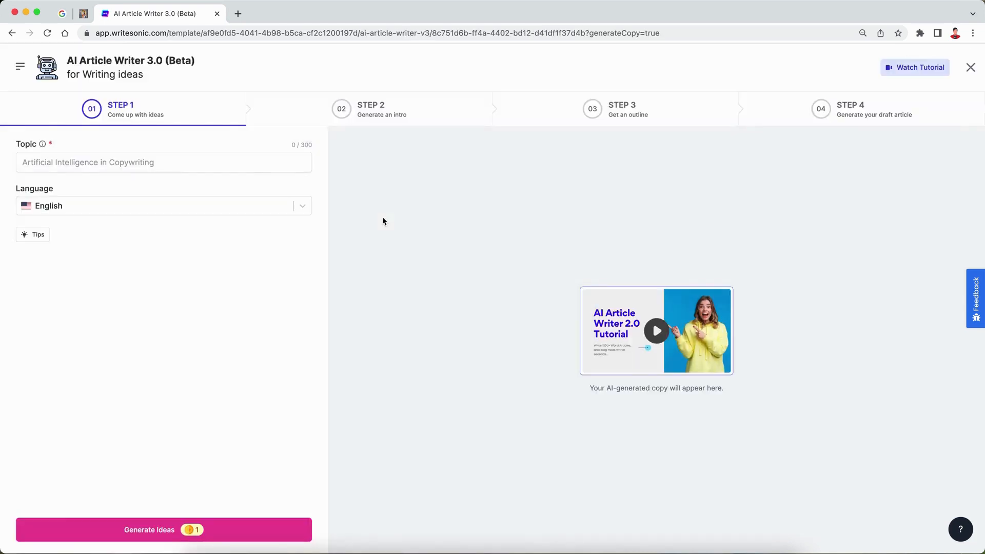
{"action": "left_click", "coordinate": [163, 162]}
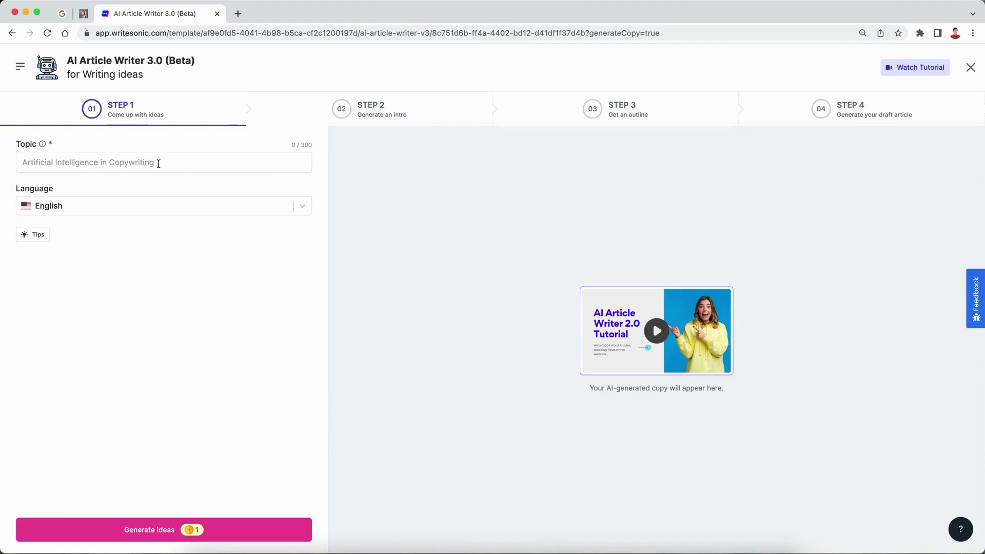
{"action": "left_click", "coordinate": [163, 162]}
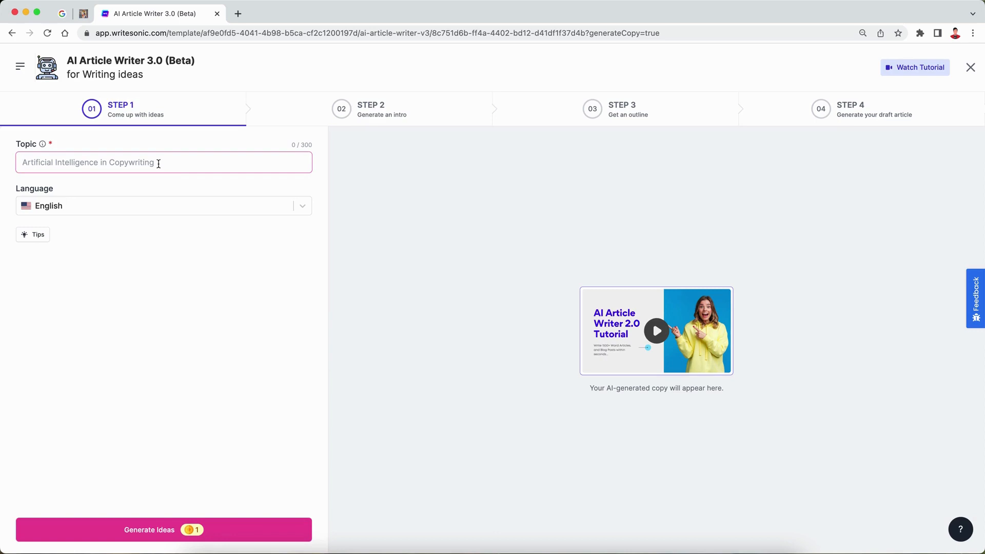
{"action": "type", "text": "best places to visit in L"}
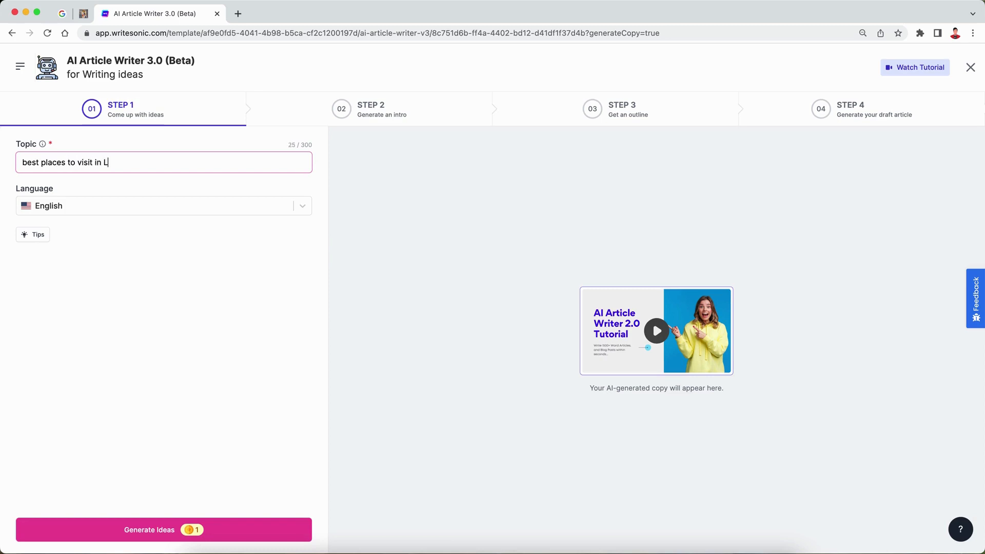
{"action": "type", "text": "ondon"}
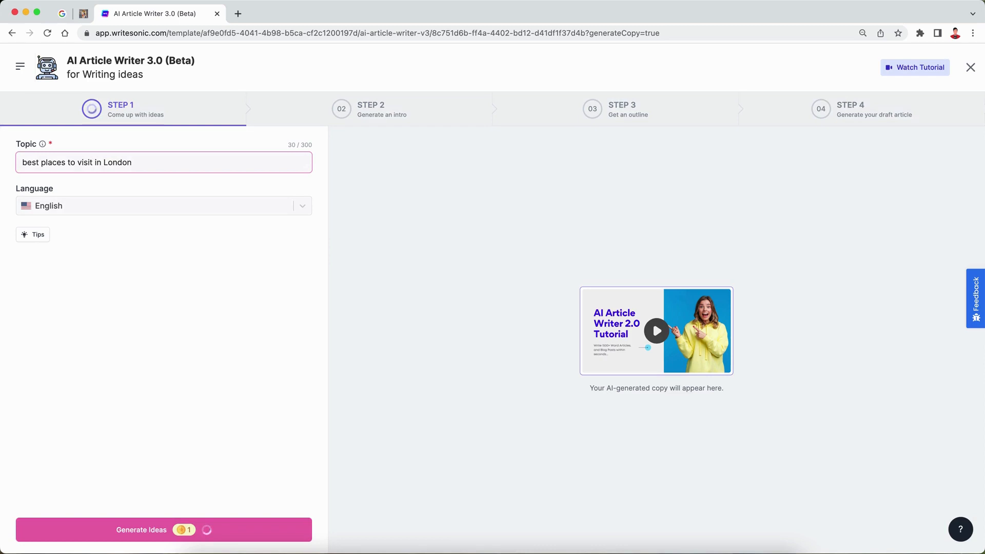
Pick the '5 Places to Visit for a Perfect London Vacation' title and the second generated intro.
{"action": "left_click", "coordinate": [164, 529]}
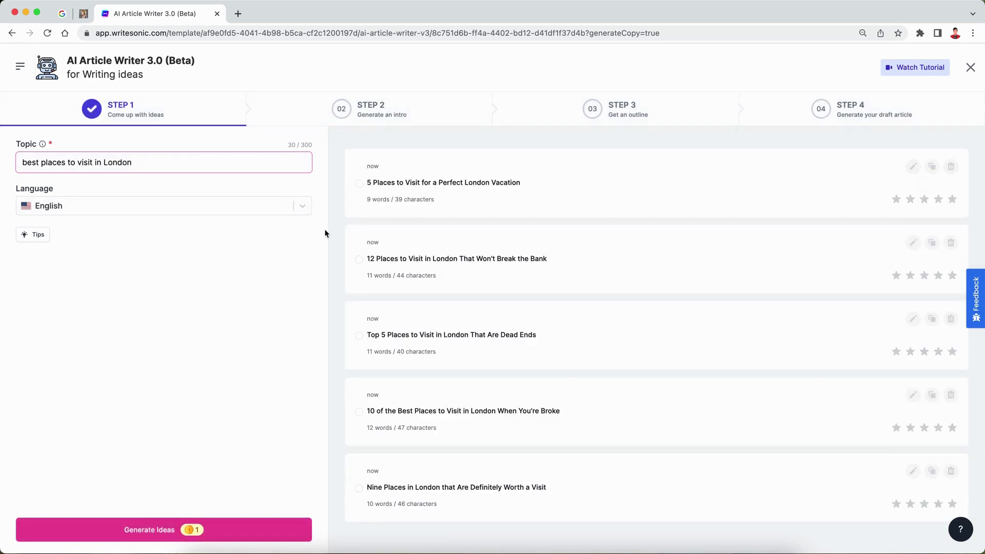
{"action": "mouse_move", "coordinate": [455, 270]}
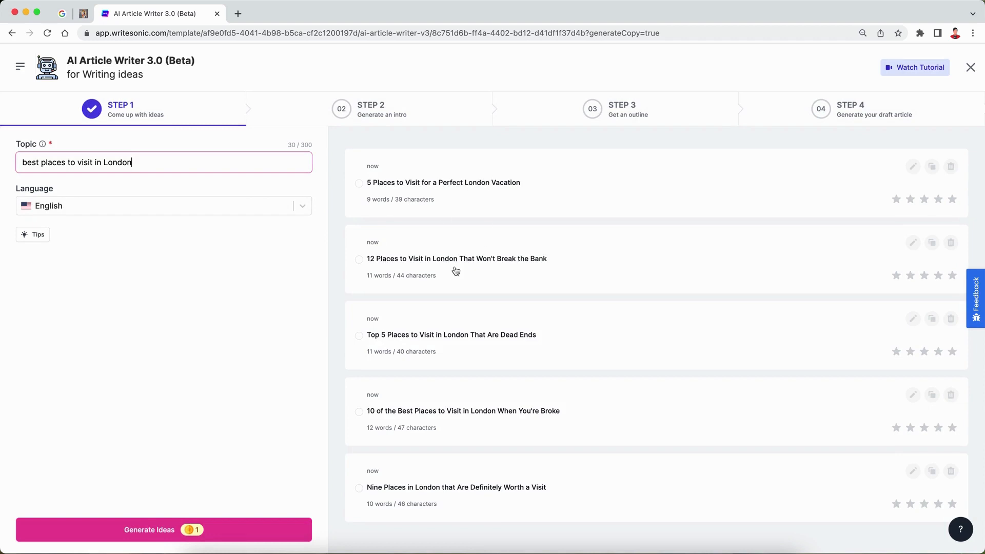
{"action": "mouse_move", "coordinate": [464, 193]}
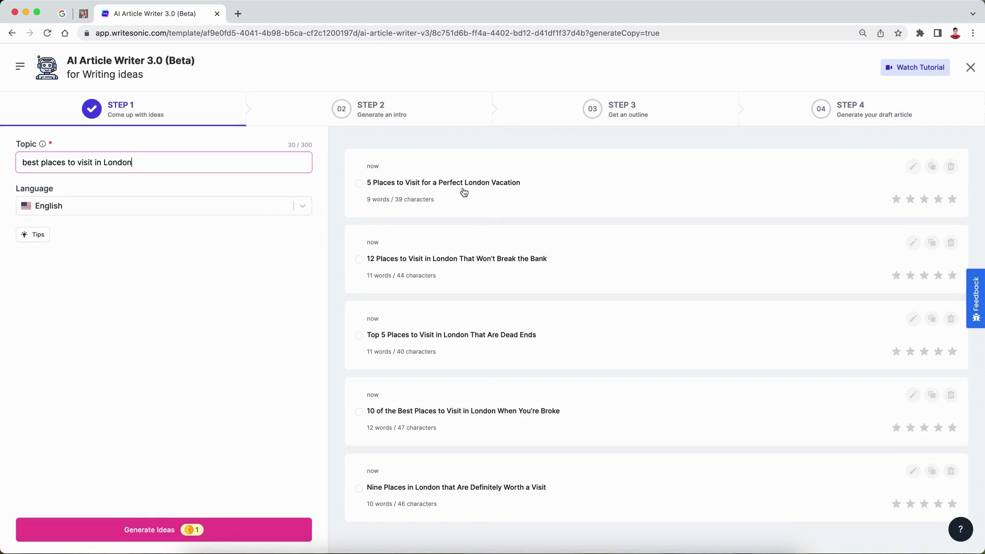
{"action": "left_click", "coordinate": [359, 182]}
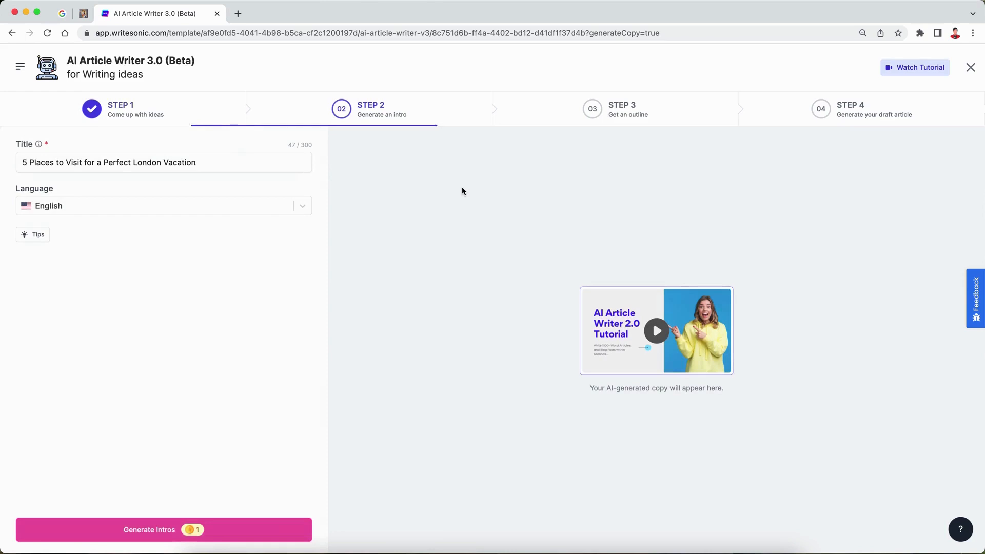
{"action": "left_click", "coordinate": [163, 529]}
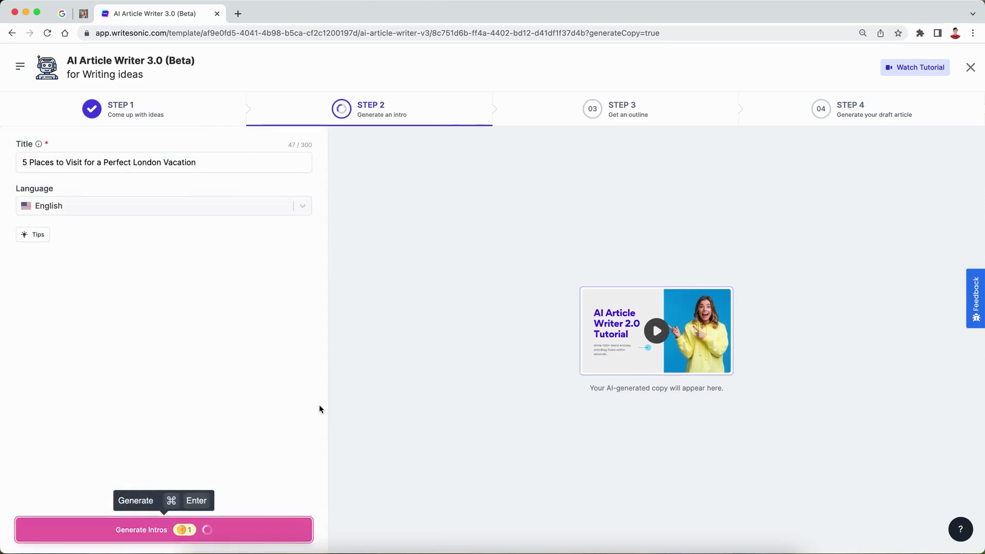
{"action": "mouse_move", "coordinate": [320, 409]}
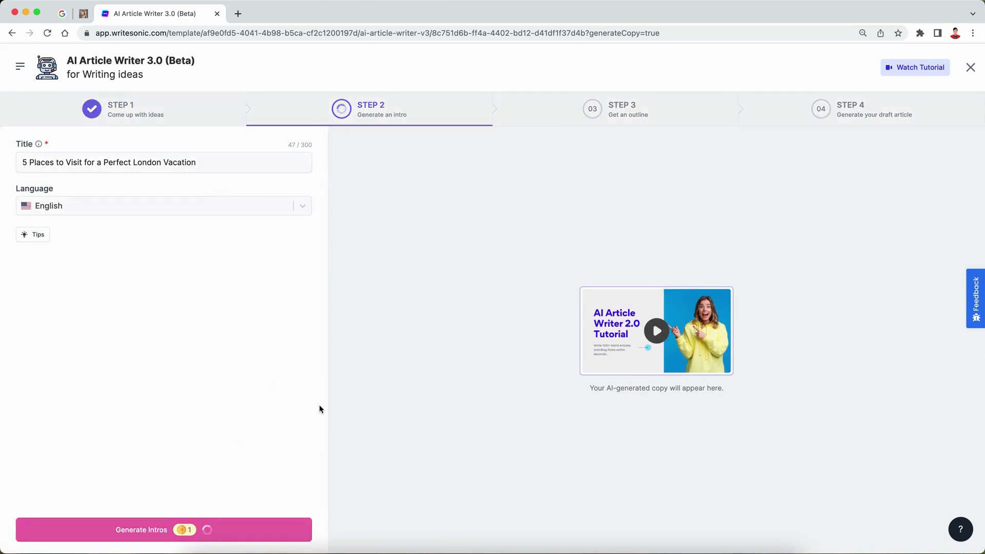
{"action": "left_click", "coordinate": [163, 530]}
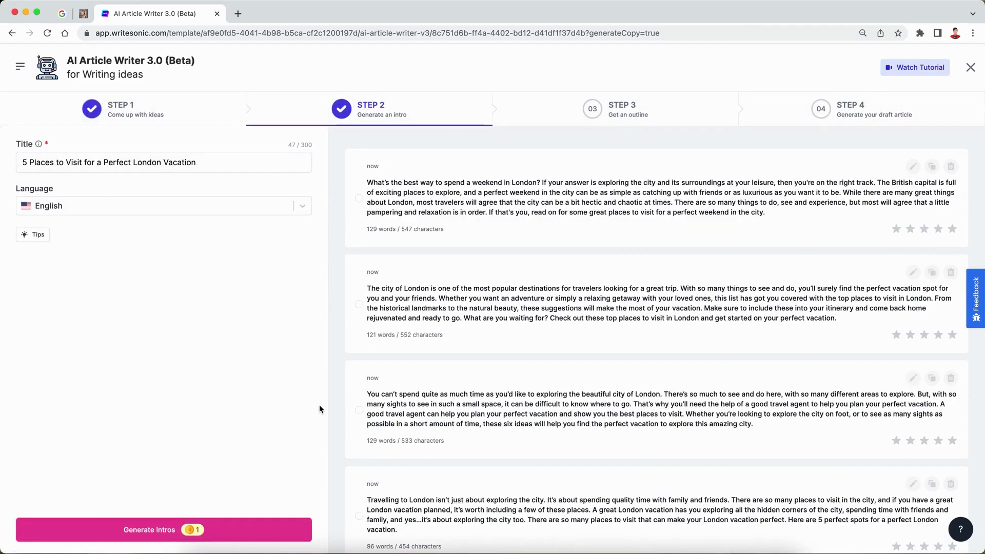
{"action": "mouse_move", "coordinate": [542, 212]}
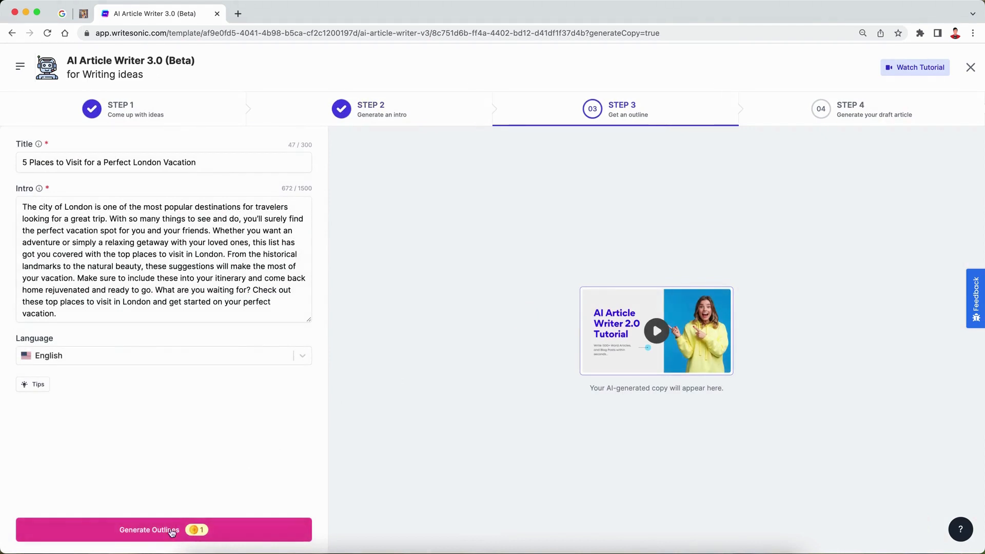
Generate outlines and choose the one starting with London Eye, Buckingham Palace and Borough Market.
{"action": "left_click", "coordinate": [163, 530]}
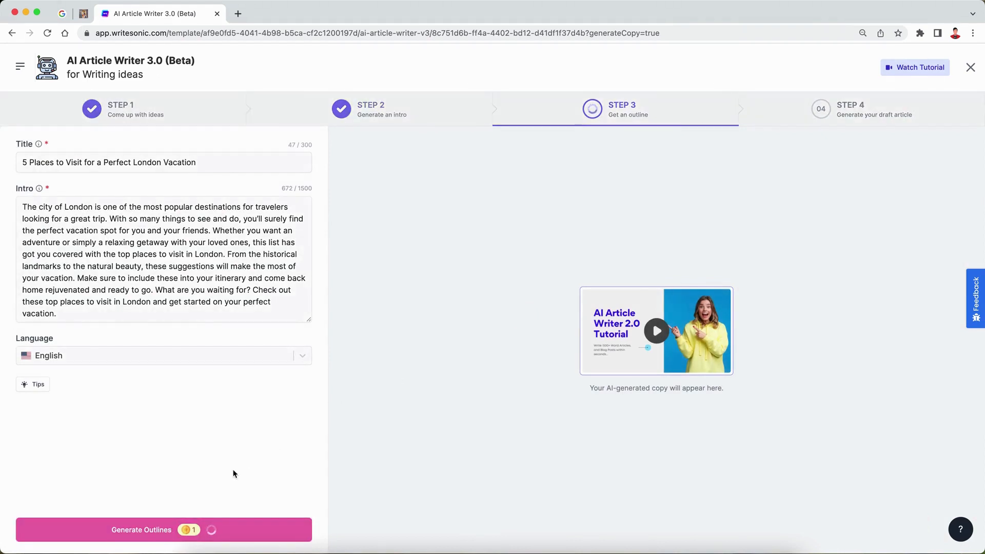
{"action": "left_click", "coordinate": [164, 529]}
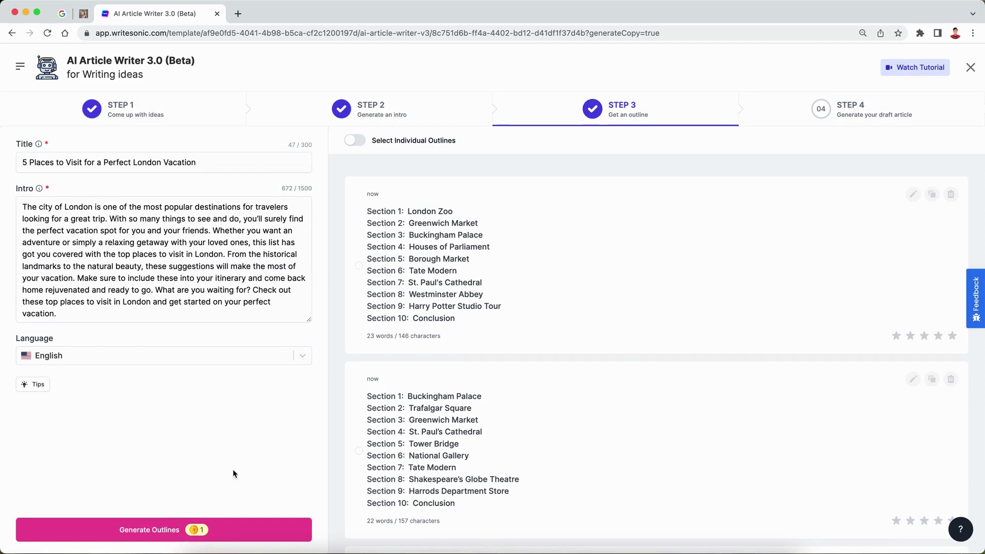
{"action": "mouse_move", "coordinate": [481, 379]}
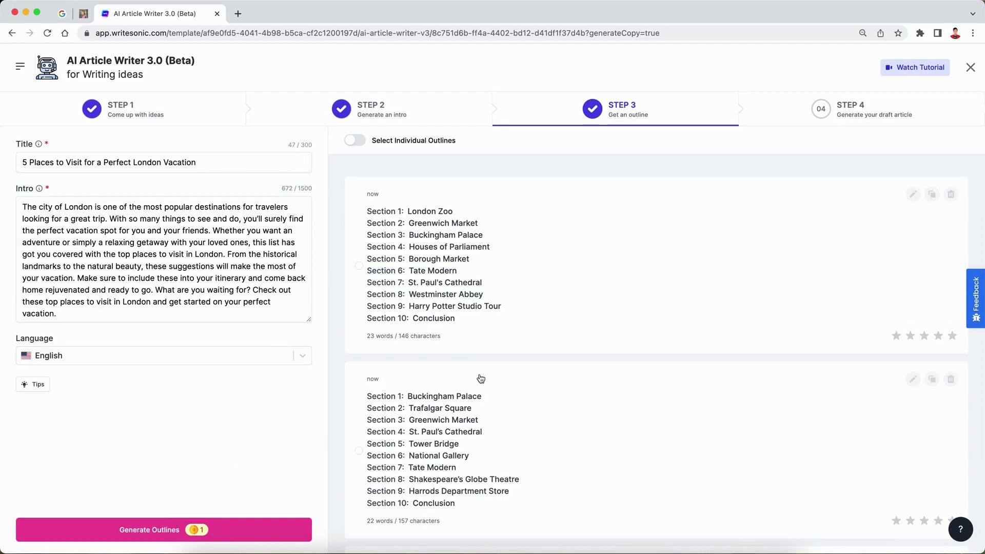
{"action": "scroll", "scroll_direction": "down", "scroll_amount": 3}
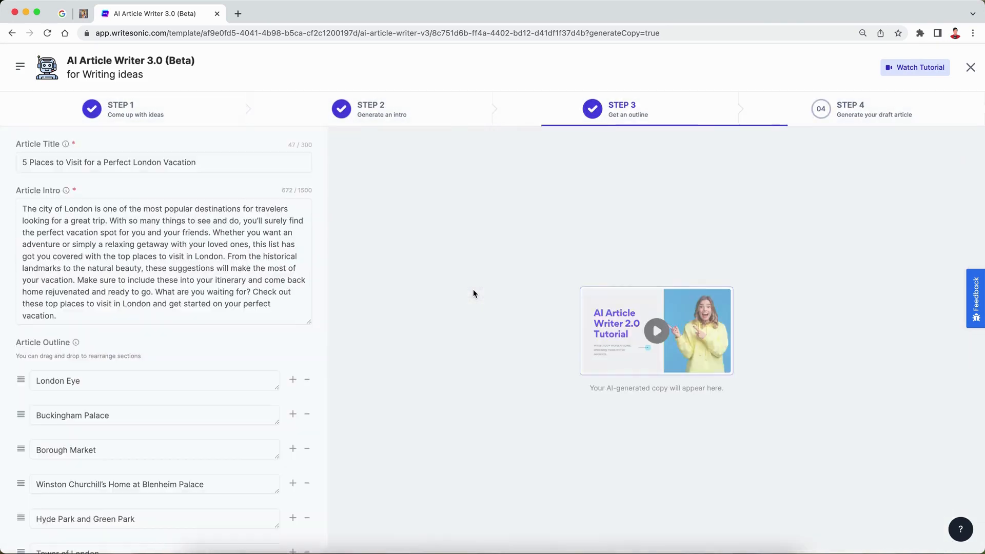
Remove the 'famous landmarks in London' section from the outline and start writing the article.
{"action": "scroll", "scroll_direction": "down", "scroll_amount": 3}
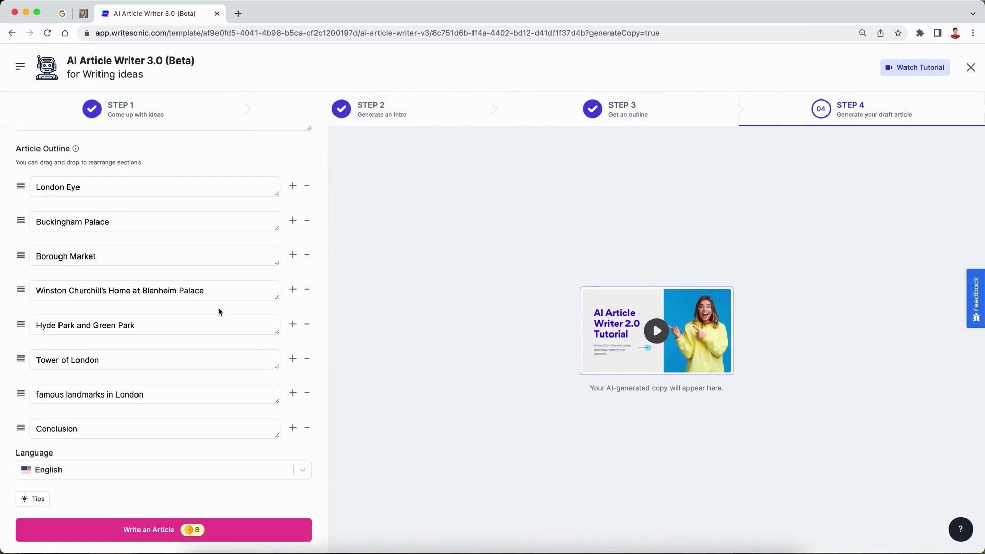
{"action": "scroll", "scroll_direction": "up", "scroll_amount": 3}
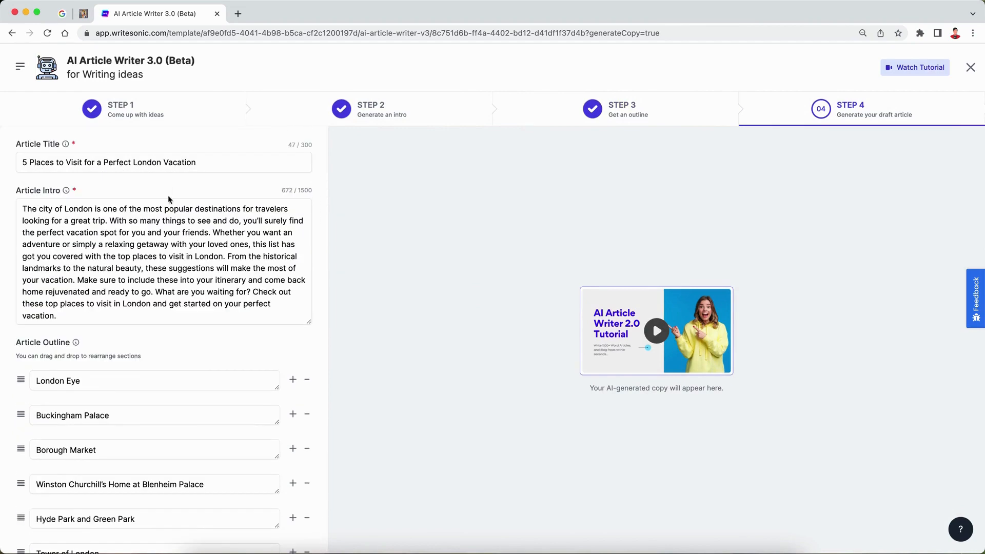
{"action": "scroll", "scroll_direction": "down", "scroll_amount": 3}
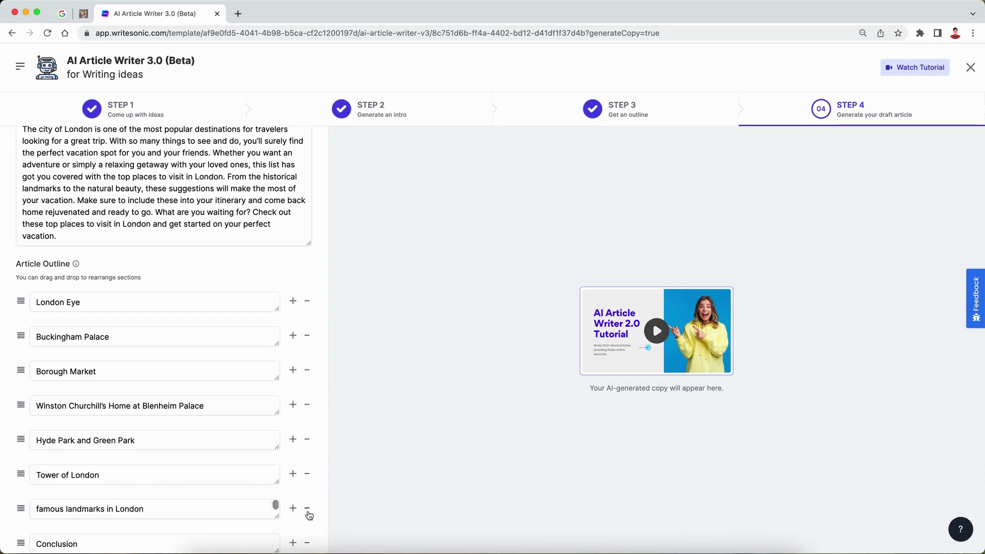
{"action": "scroll", "scroll_direction": "up", "scroll_amount": 3}
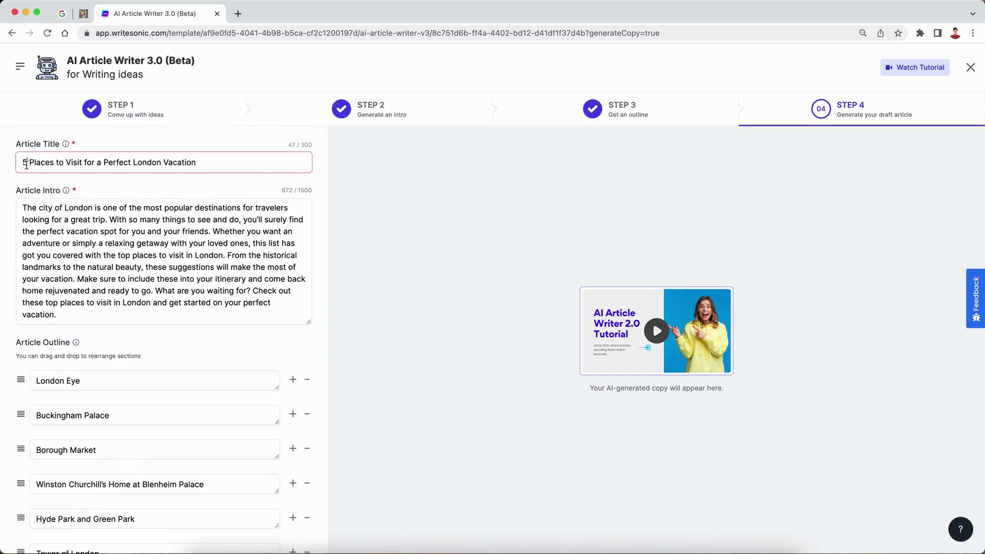
{"action": "scroll", "scroll_direction": "down", "scroll_amount": 3}
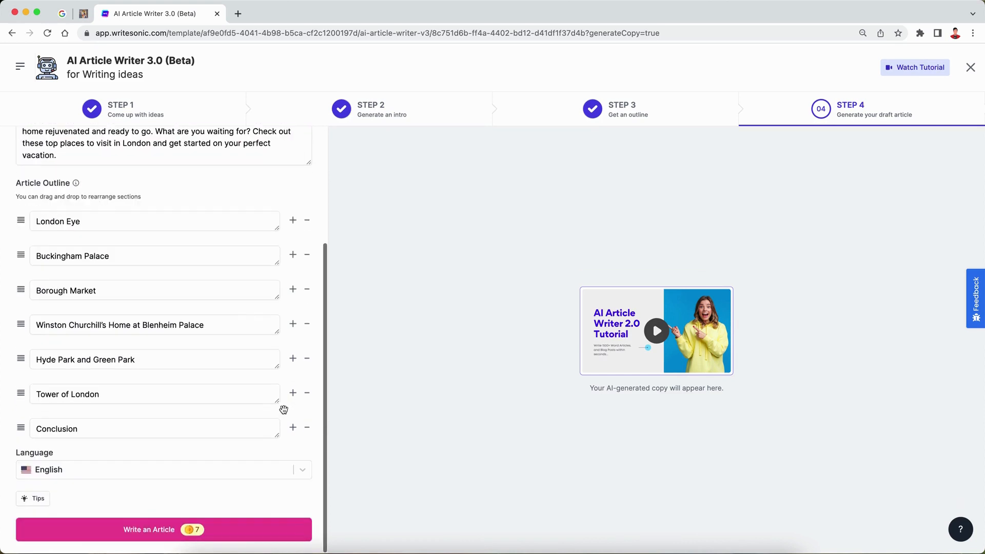
{"action": "left_click", "coordinate": [163, 529]}
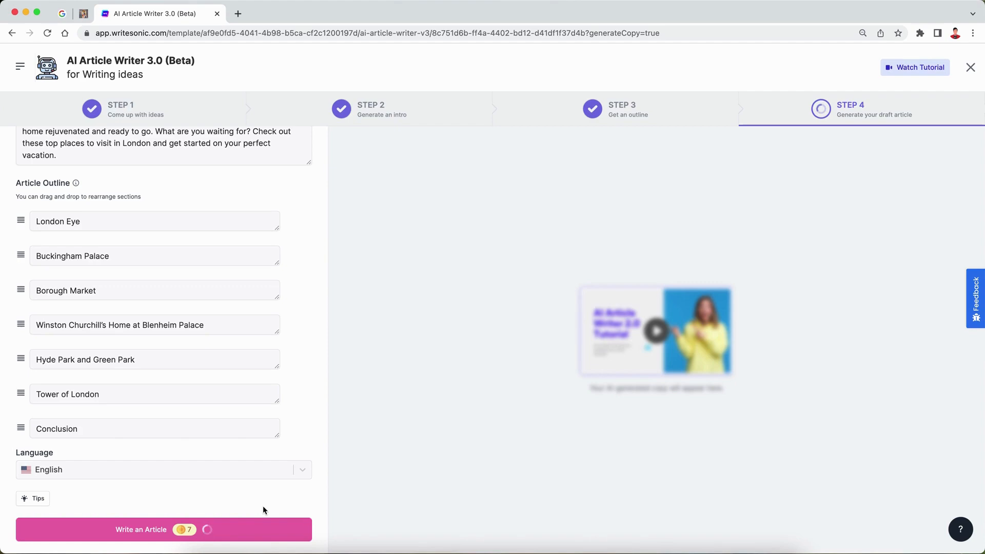
Generate the 1201-word London vacation article with its Unsplash image and review it.
{"action": "left_click", "coordinate": [163, 529]}
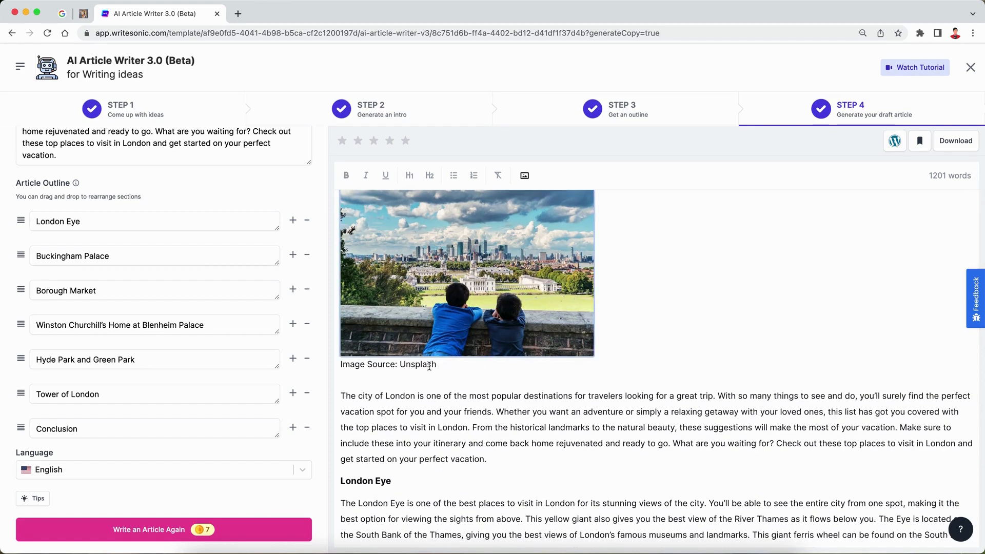
{"action": "triple_click", "coordinate": [388, 364]}
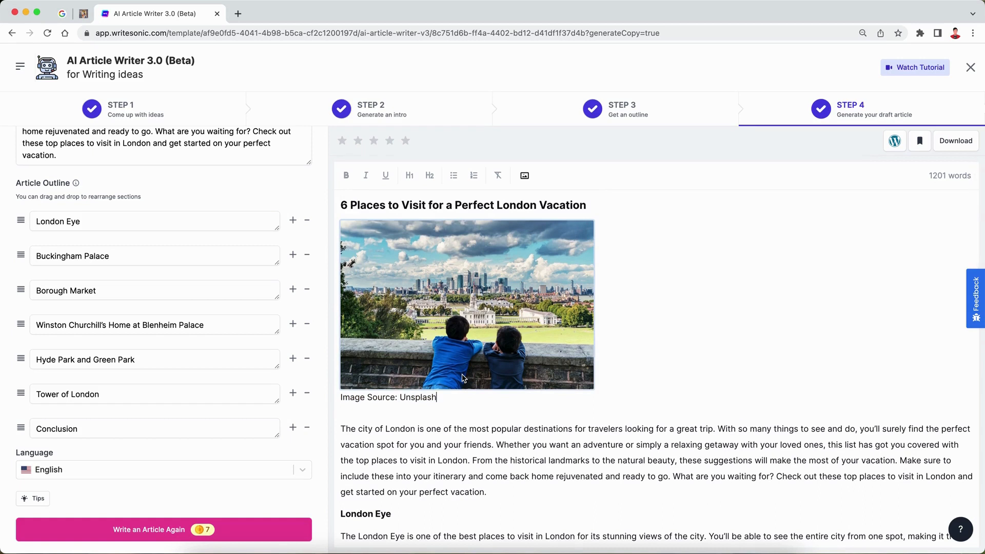
{"action": "mouse_move", "coordinate": [488, 370]}
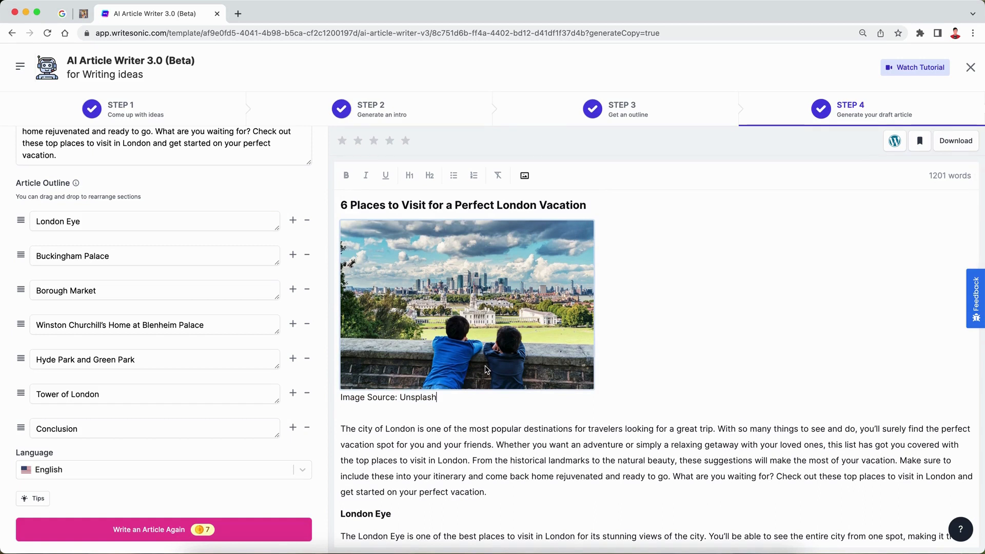
{"action": "mouse_move", "coordinate": [658, 369]}
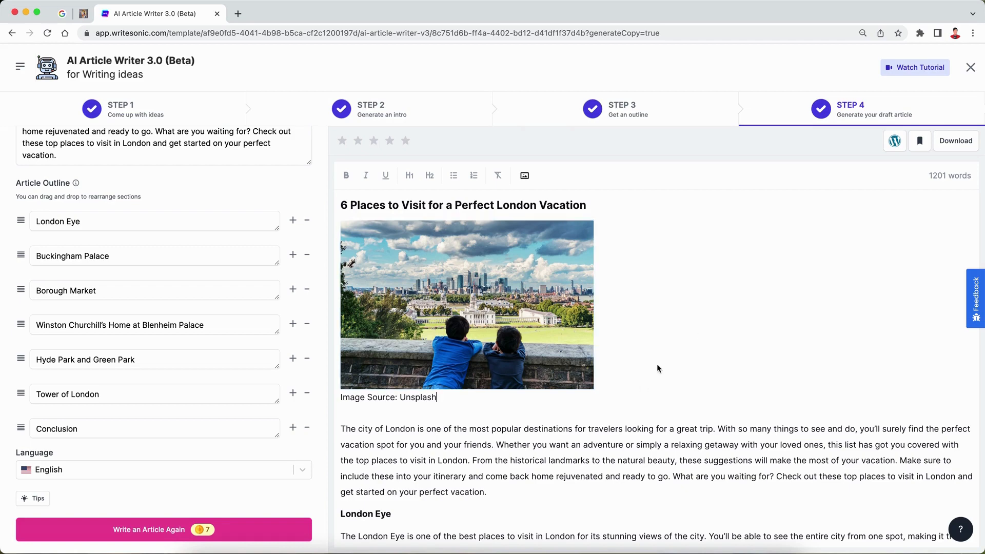
{"action": "mouse_move", "coordinate": [956, 141]}
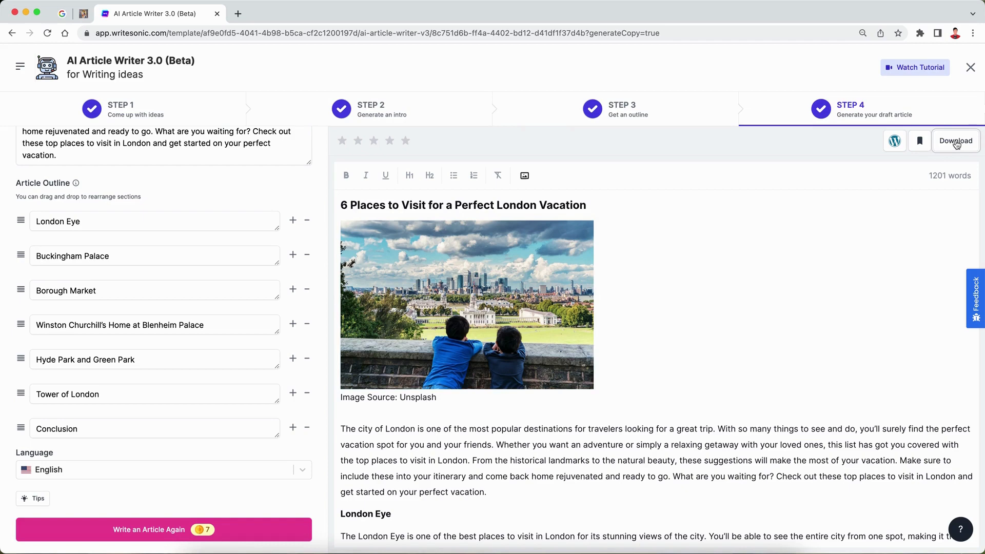
{"action": "mouse_move", "coordinate": [894, 141]}
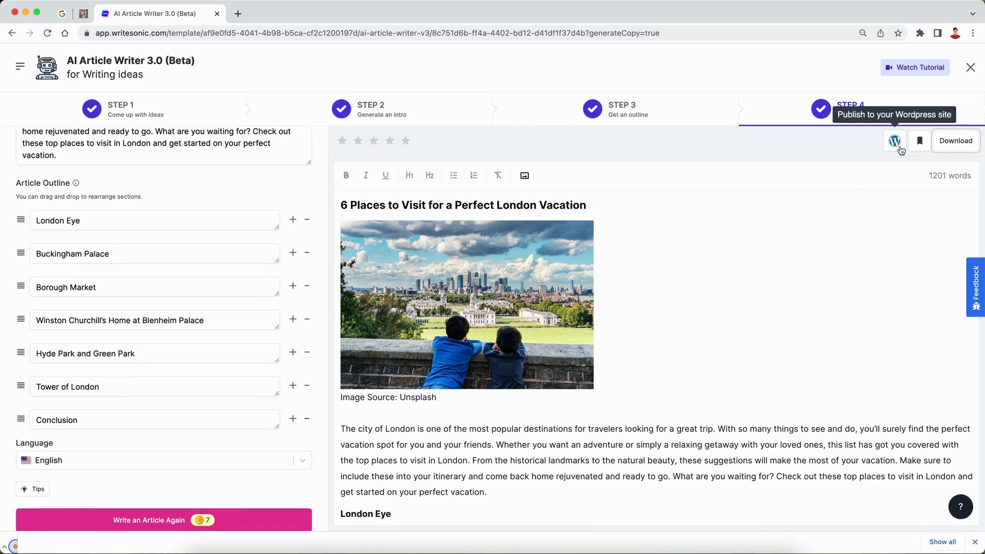
Download the London article and open the downloaded file.
{"action": "left_click", "coordinate": [955, 141]}
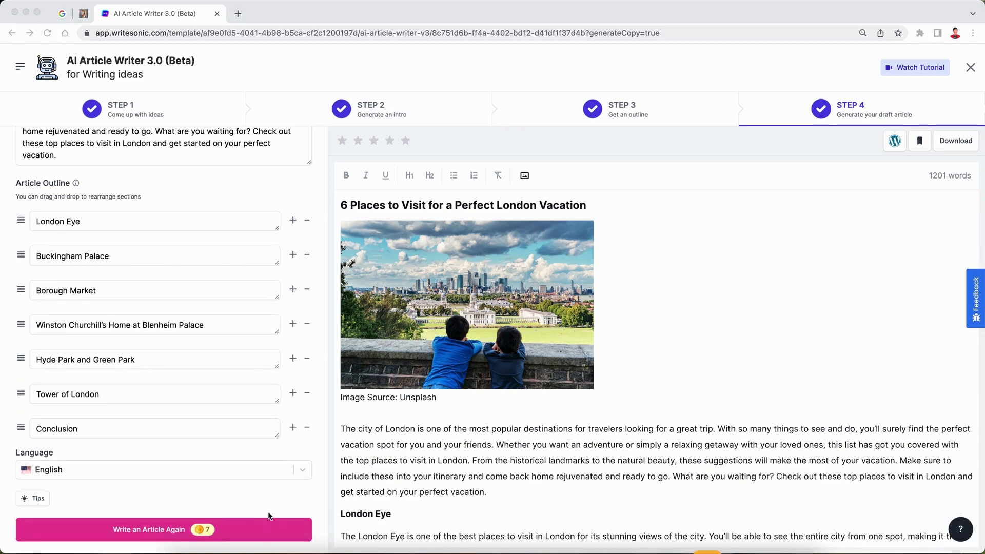
{"action": "left_click", "coordinate": [956, 140]}
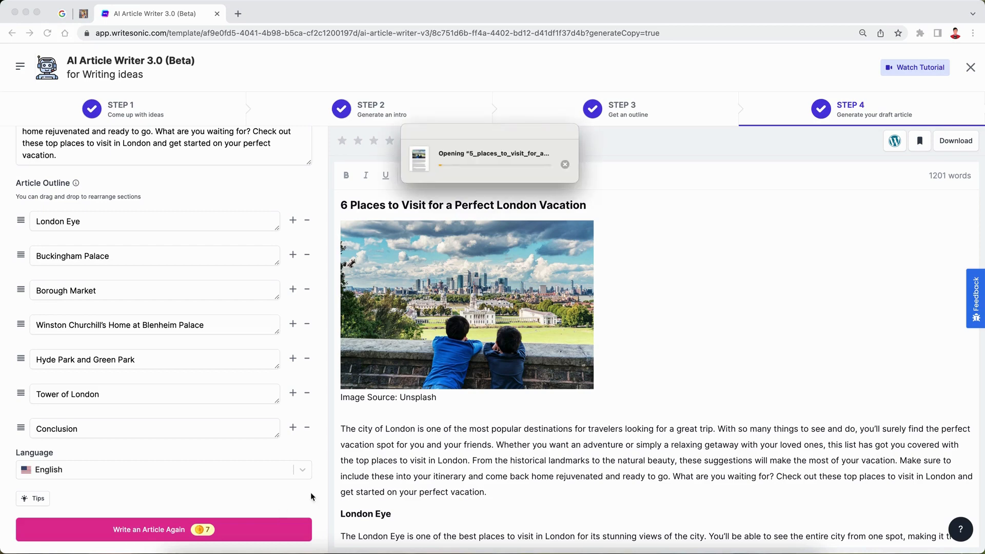
{"action": "mouse_move", "coordinate": [373, 488]}
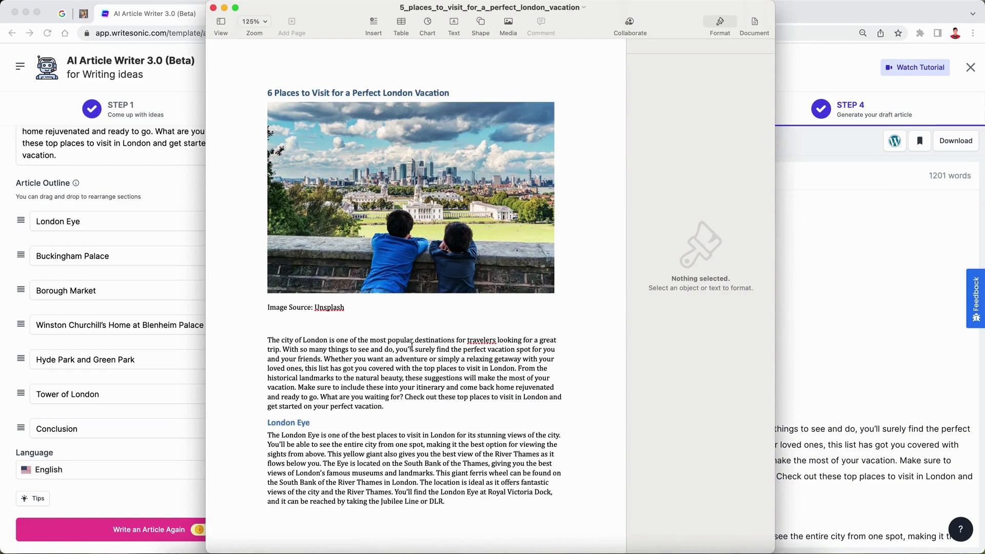
{"action": "mouse_move", "coordinate": [376, 355]}
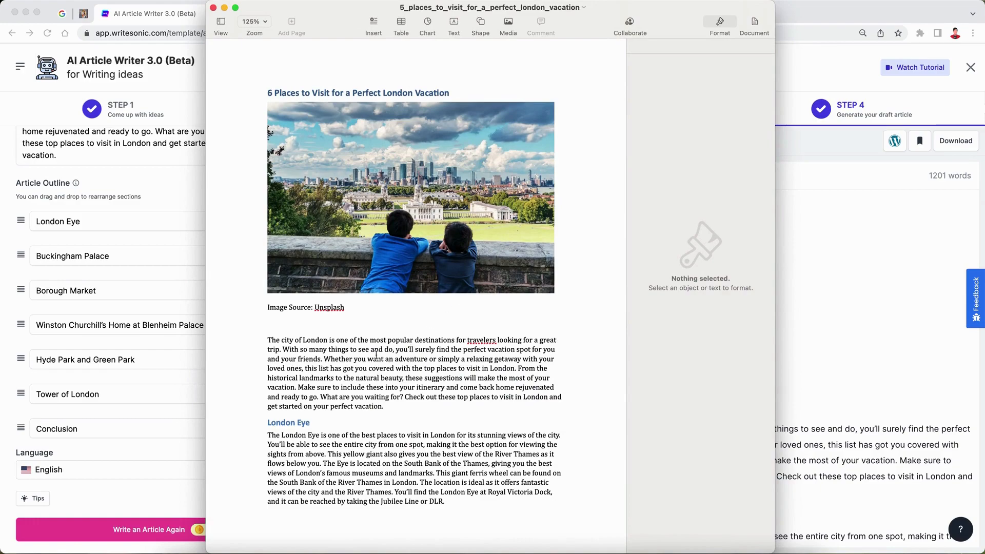
Scroll through the London article in Pages down to the Conclusion and back to the top.
{"action": "scroll", "scroll_direction": "down", "scroll_amount": 3}
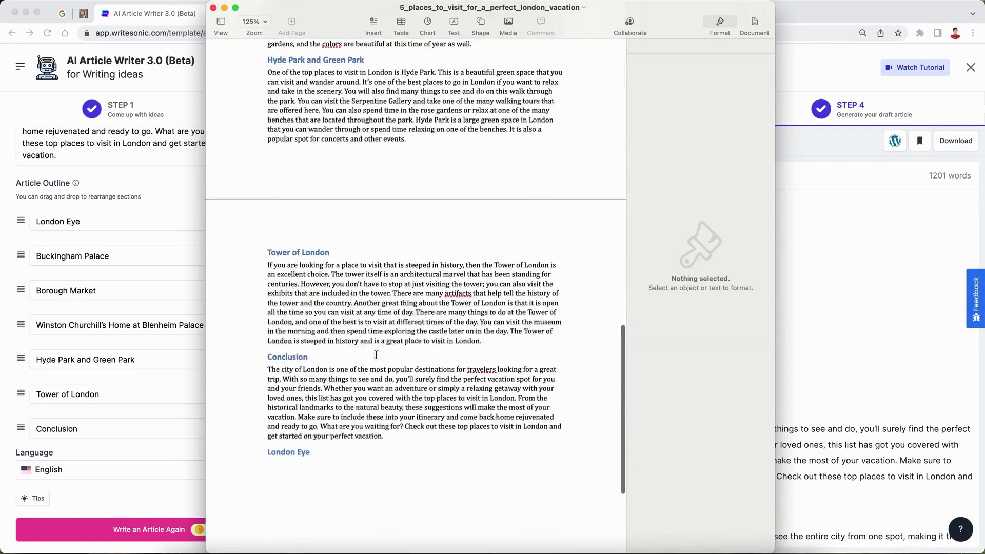
{"action": "scroll", "scroll_direction": "up", "scroll_amount": 3}
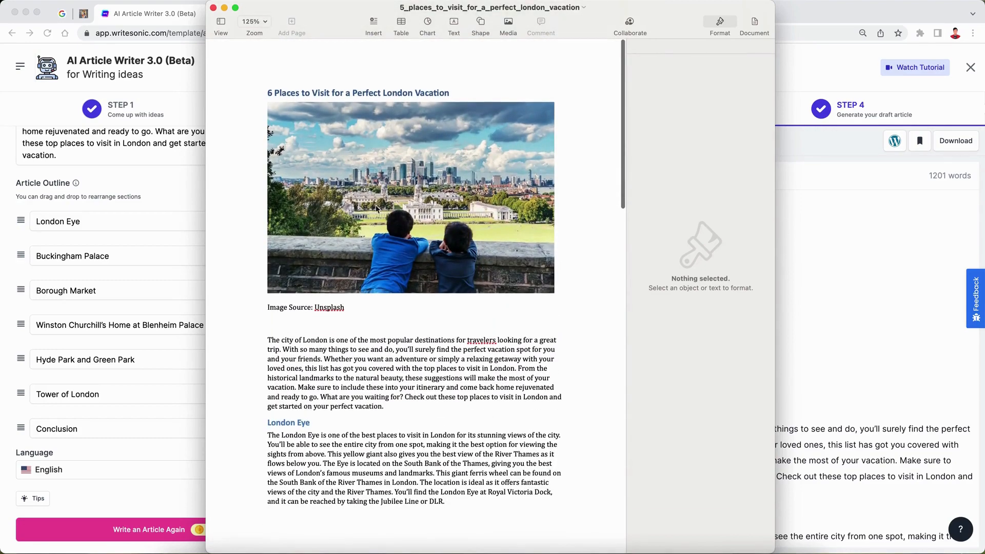
{"action": "mouse_move", "coordinate": [496, 380]}
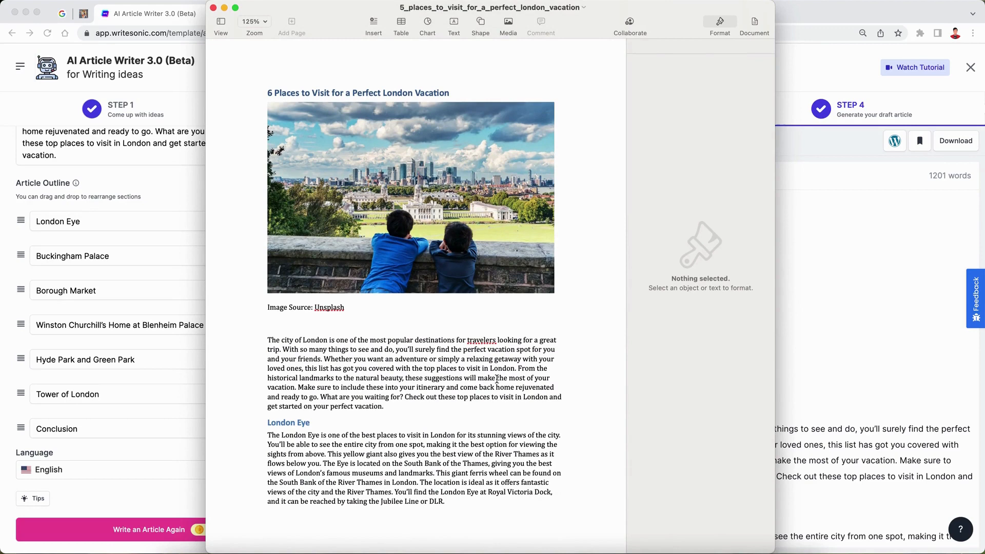